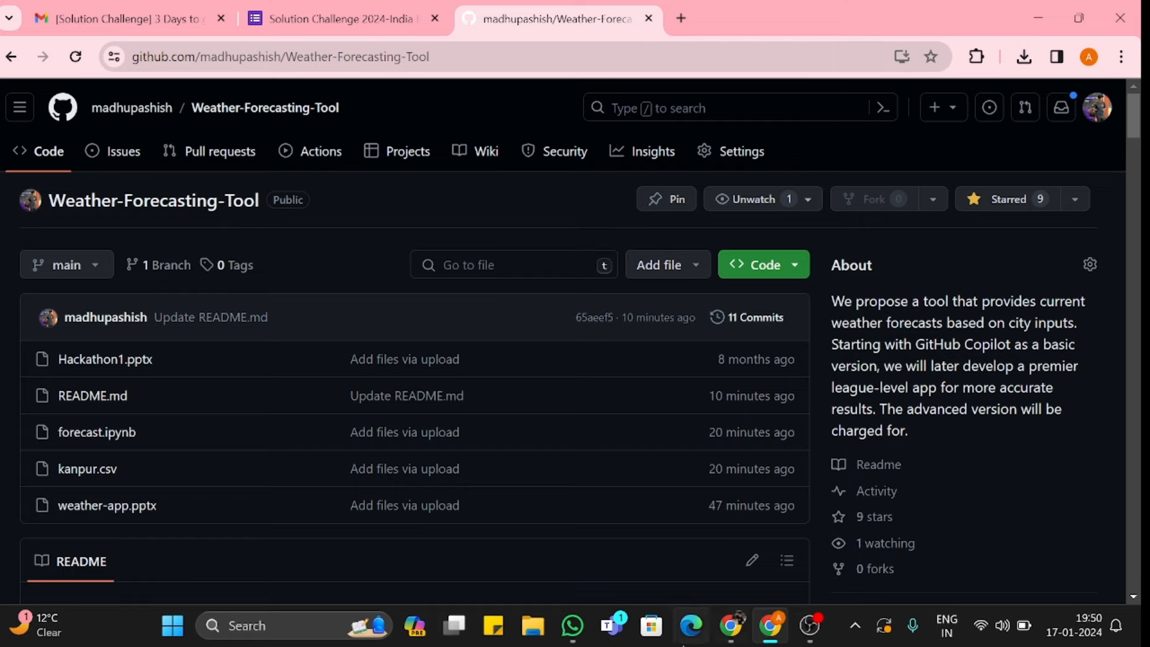
Read the README from the project description down to the Multiple Linear and Decision Tree Regression paragraphs.
scroll("down", 3)
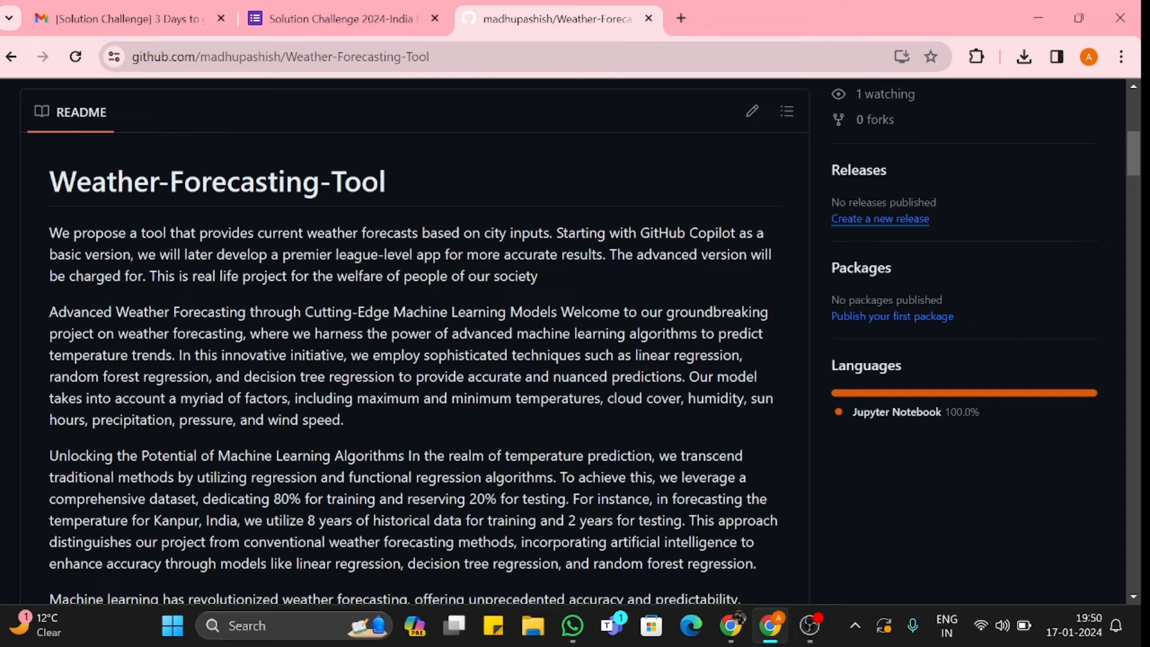
scroll("down", 3)
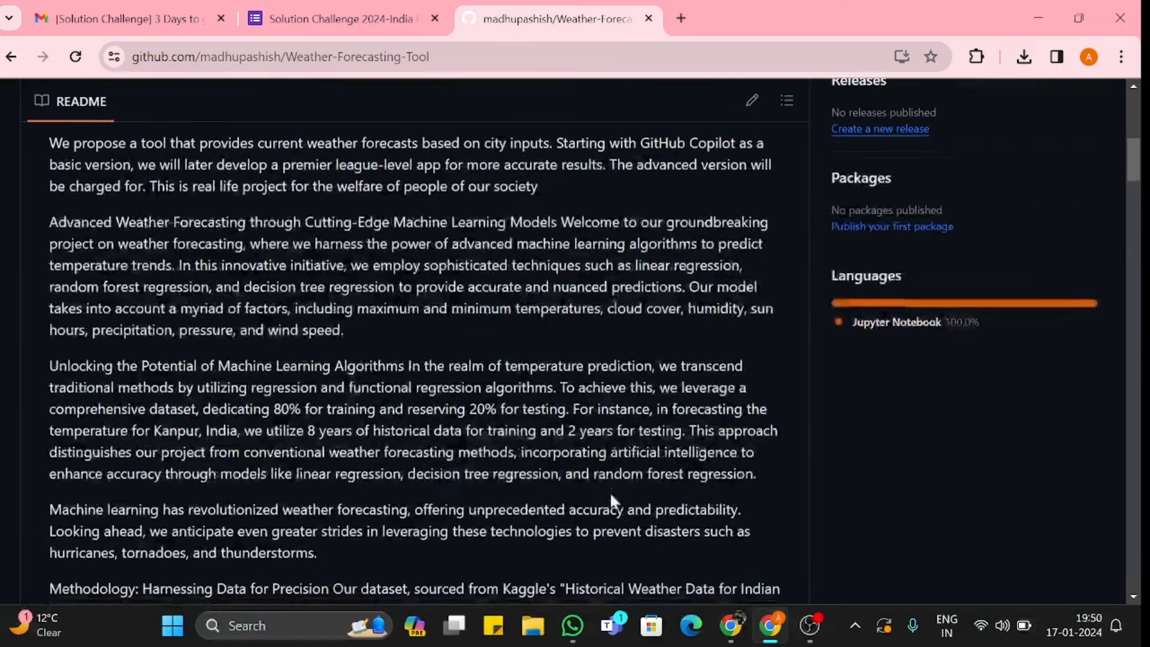
scroll("down", 3)
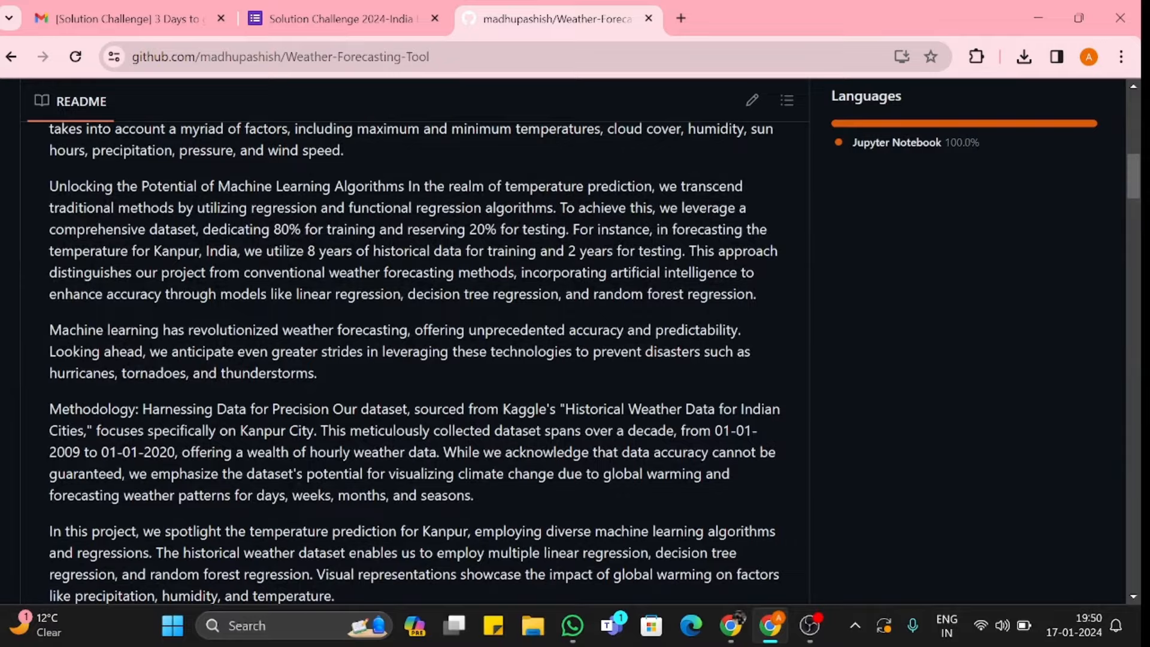
scroll("down", 3)
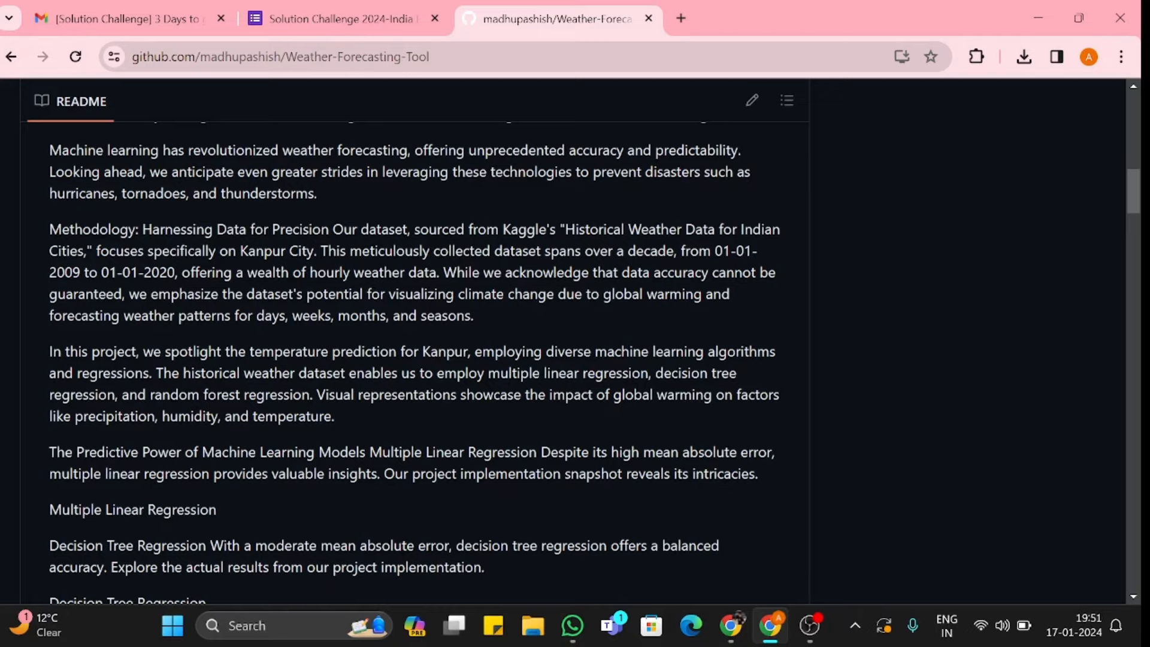
Open forecast.ipynb from the file list, then switch to the Hackathon1.pptx file page.
scroll("up", 3)
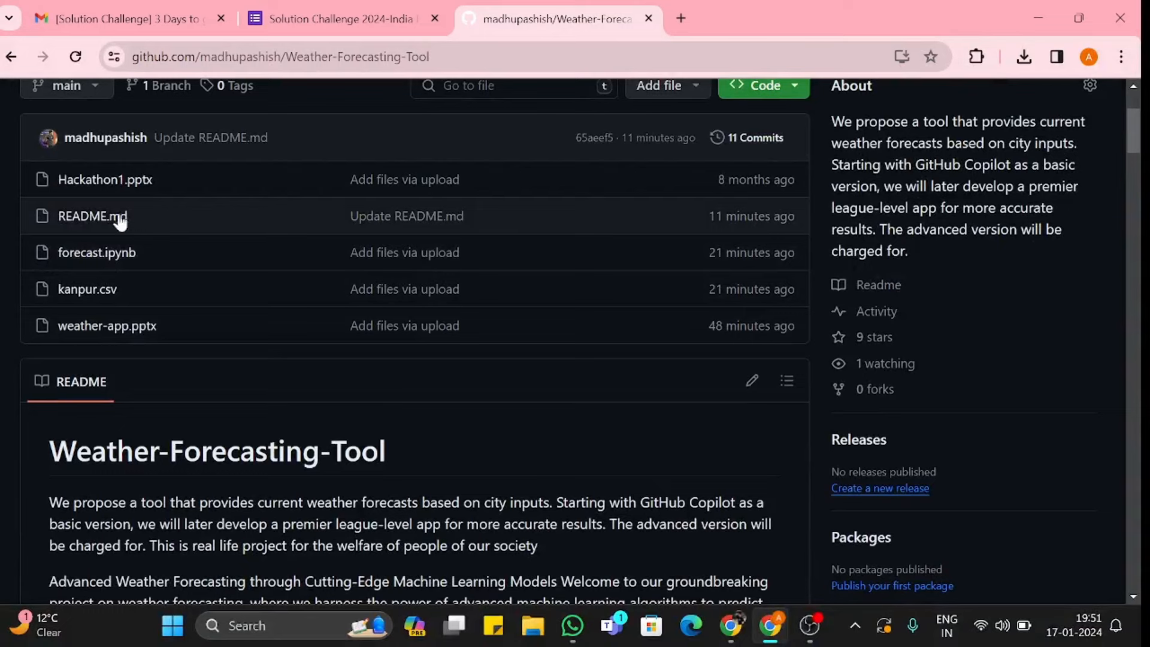
mouse_move(96, 252)
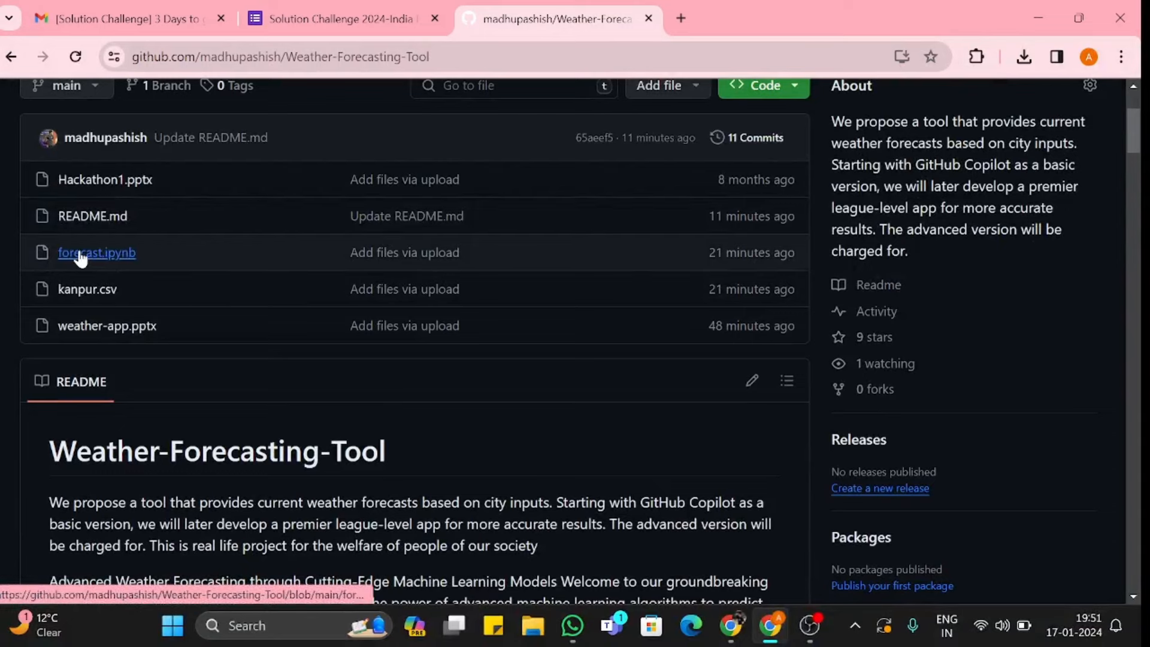
left_click(96, 252)
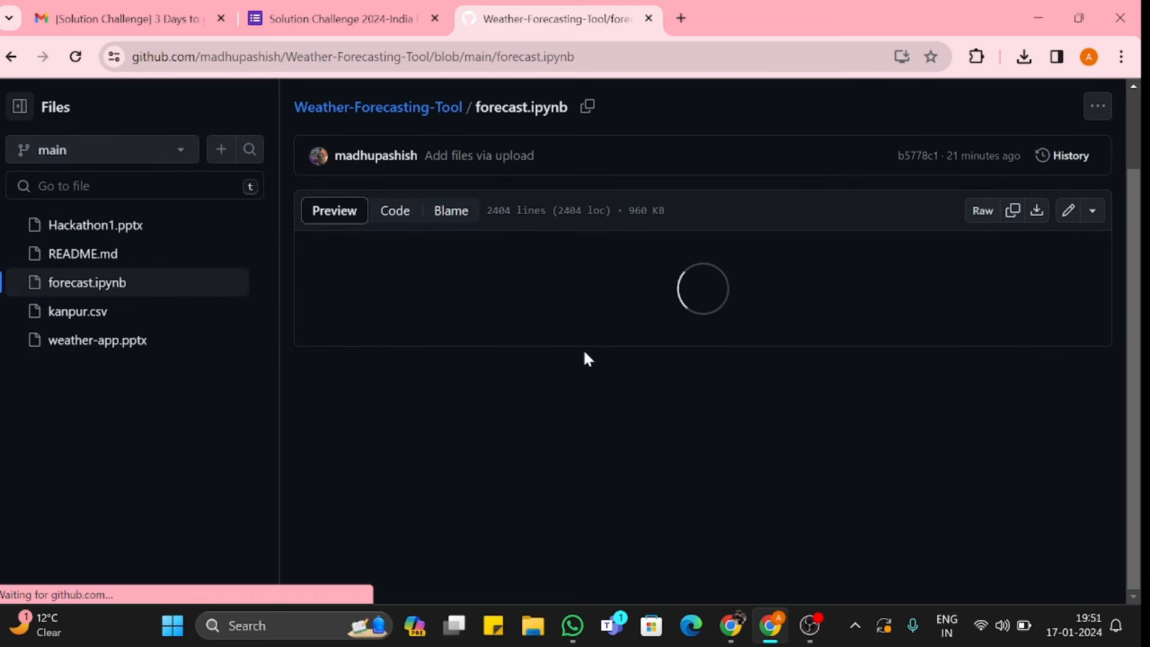
mouse_move(582, 353)
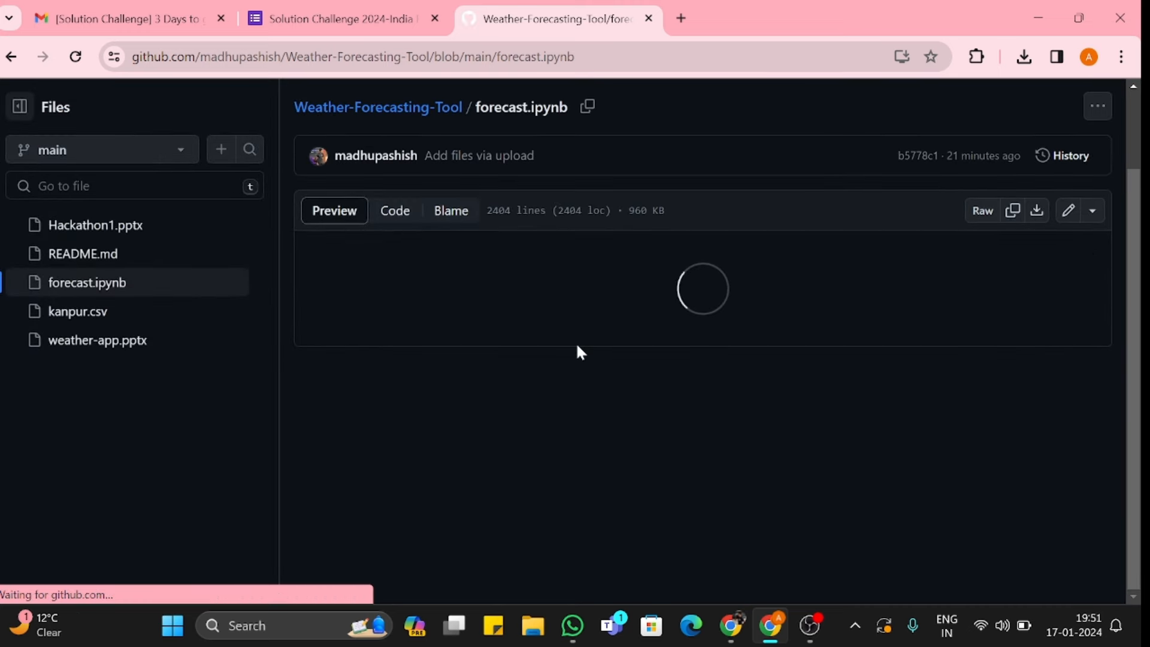
mouse_move(475, 387)
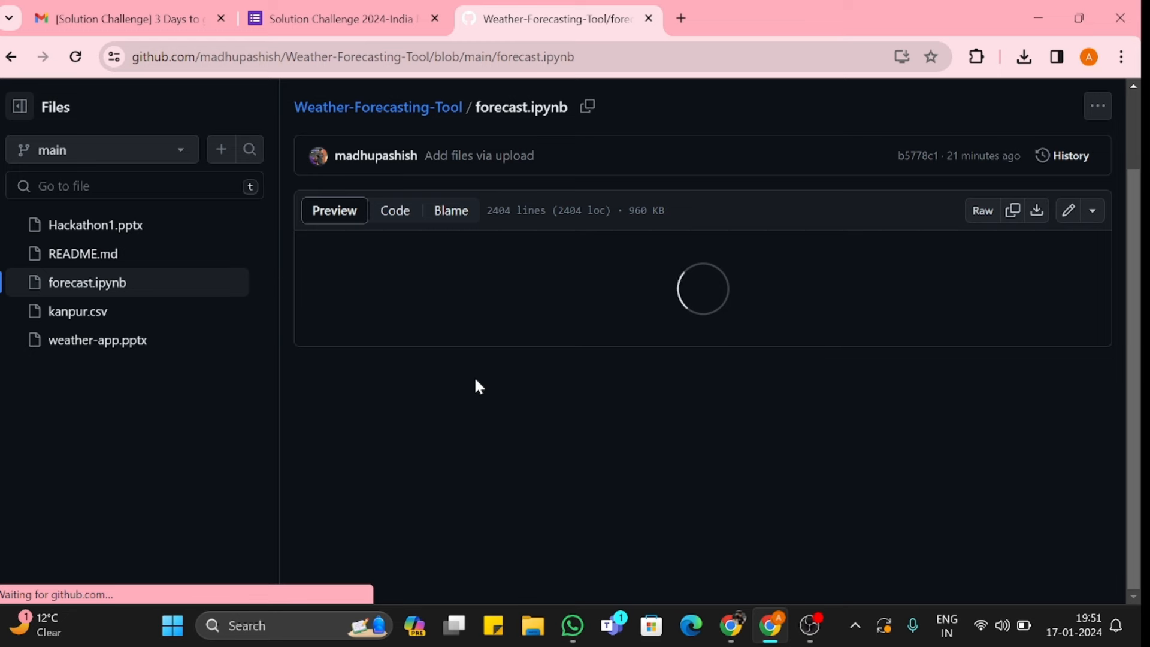
left_click(95, 225)
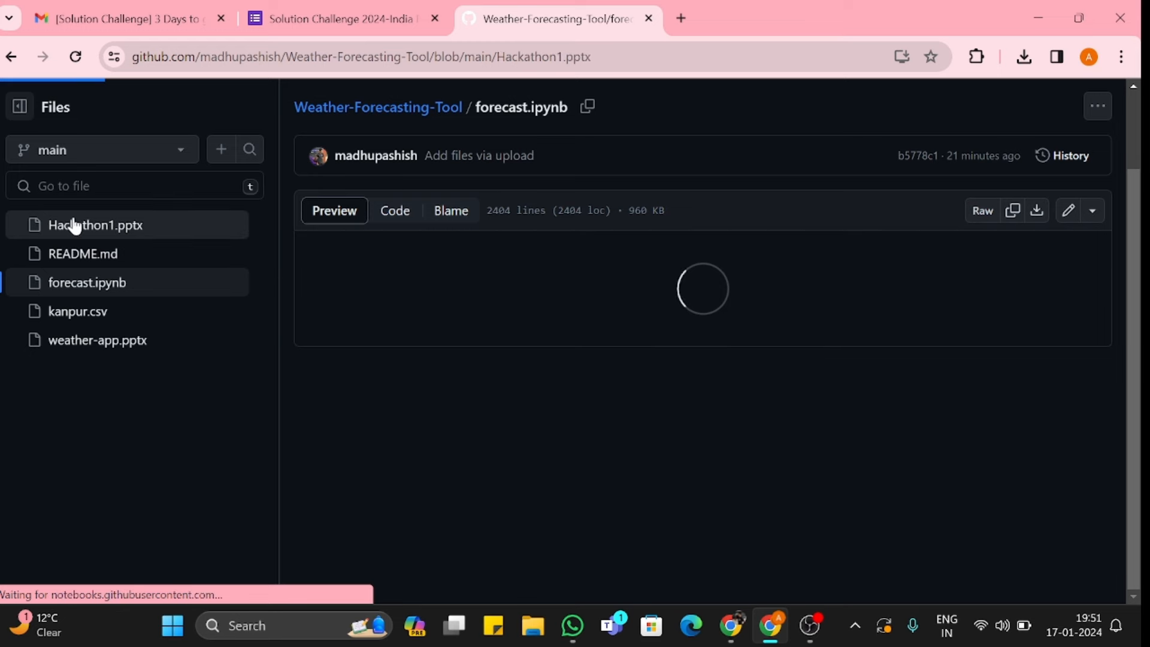
left_click(95, 224)
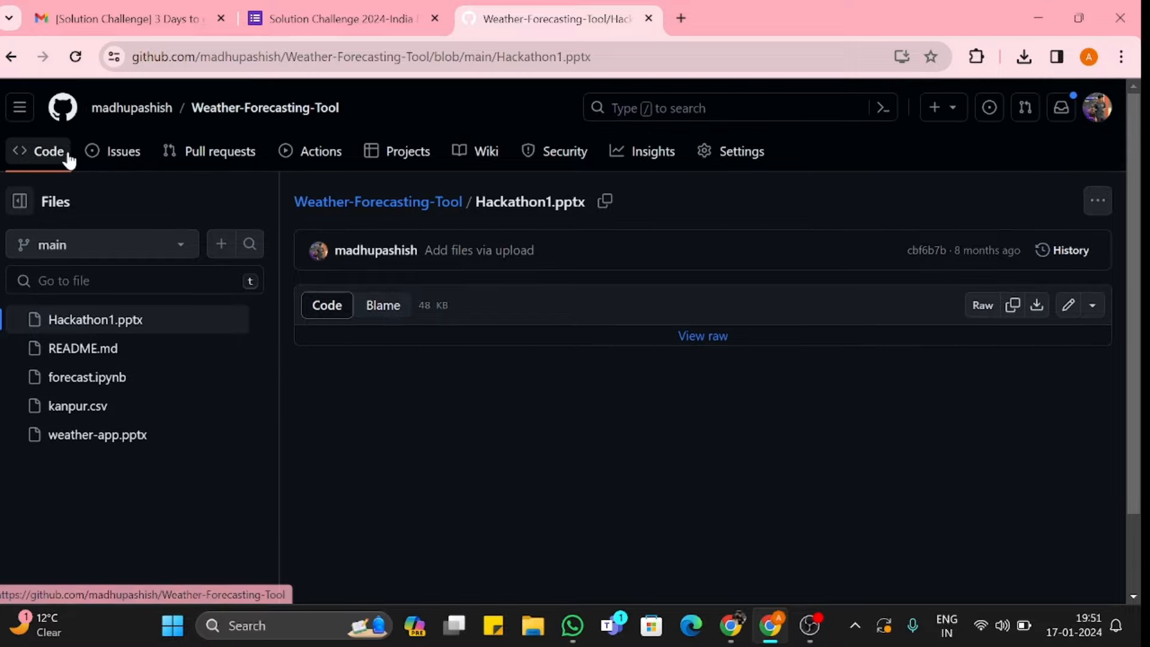
Return to the Weather-Forecasting-Tool home page and read the README down to USE OF ALGORITHMS.
left_click(48, 151)
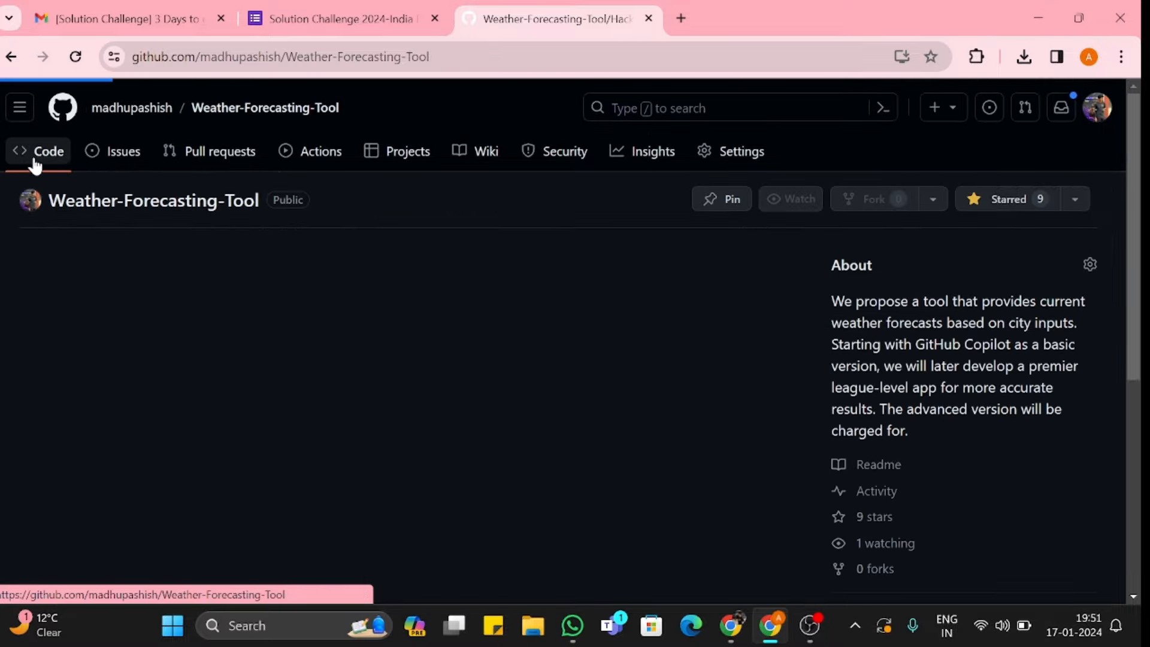
scroll("down", 3)
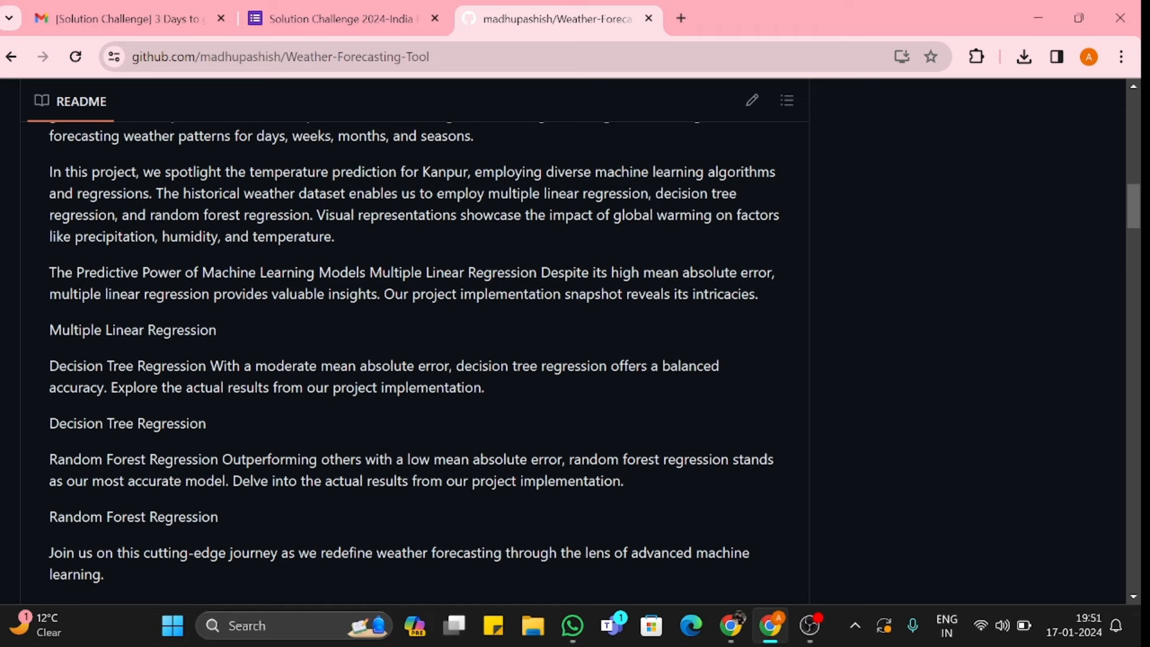
scroll("down", 3)
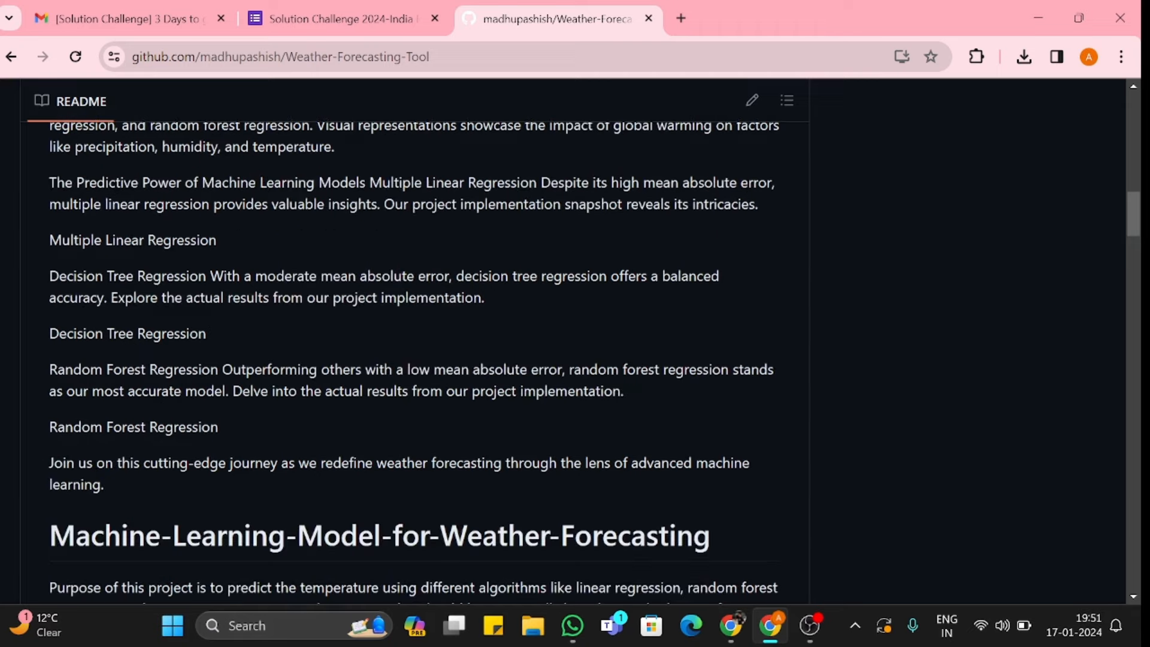
scroll("down", 3)
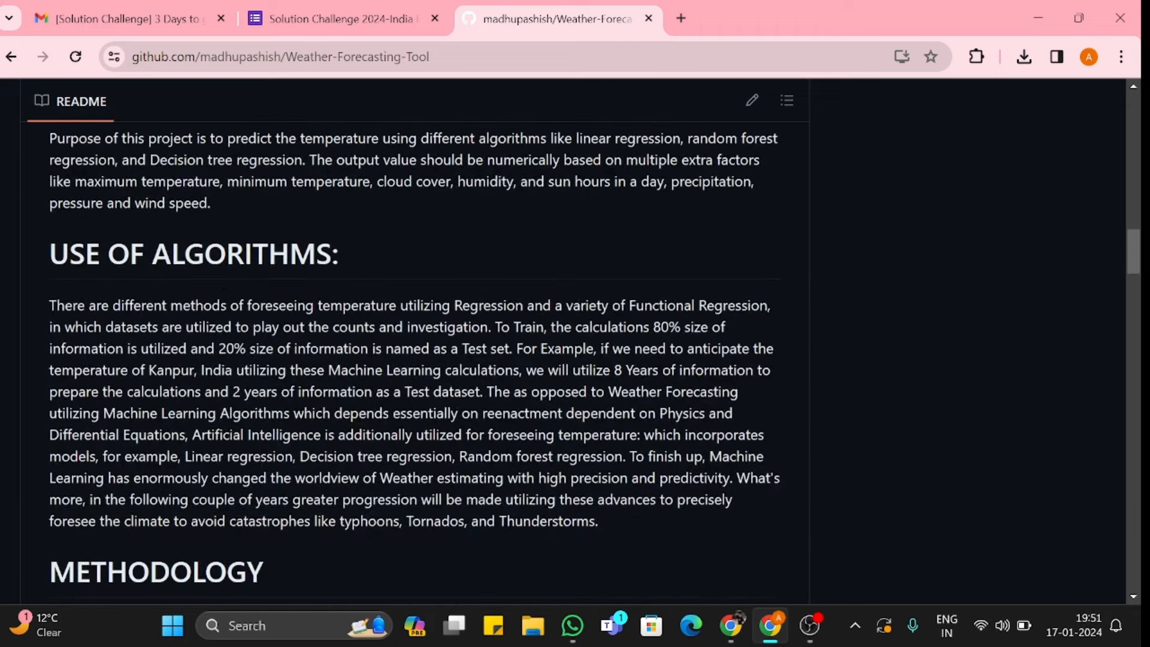
Read past the data table, factor plots and histograms to Random Forest Regression.
scroll("down", 3)
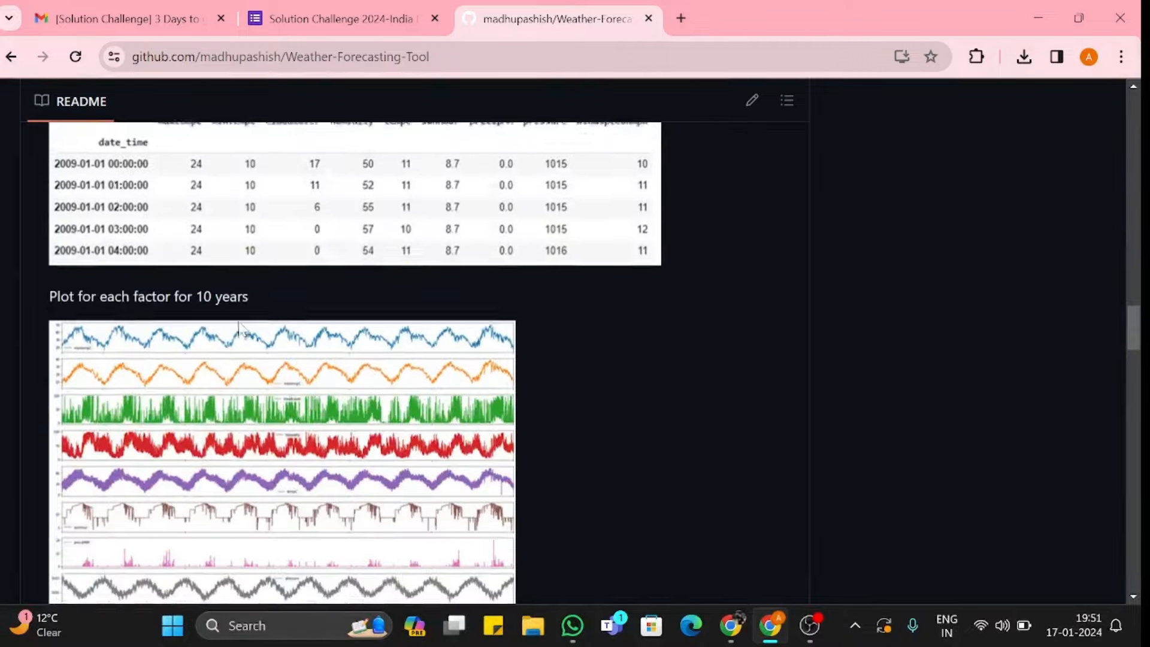
scroll("down", 3)
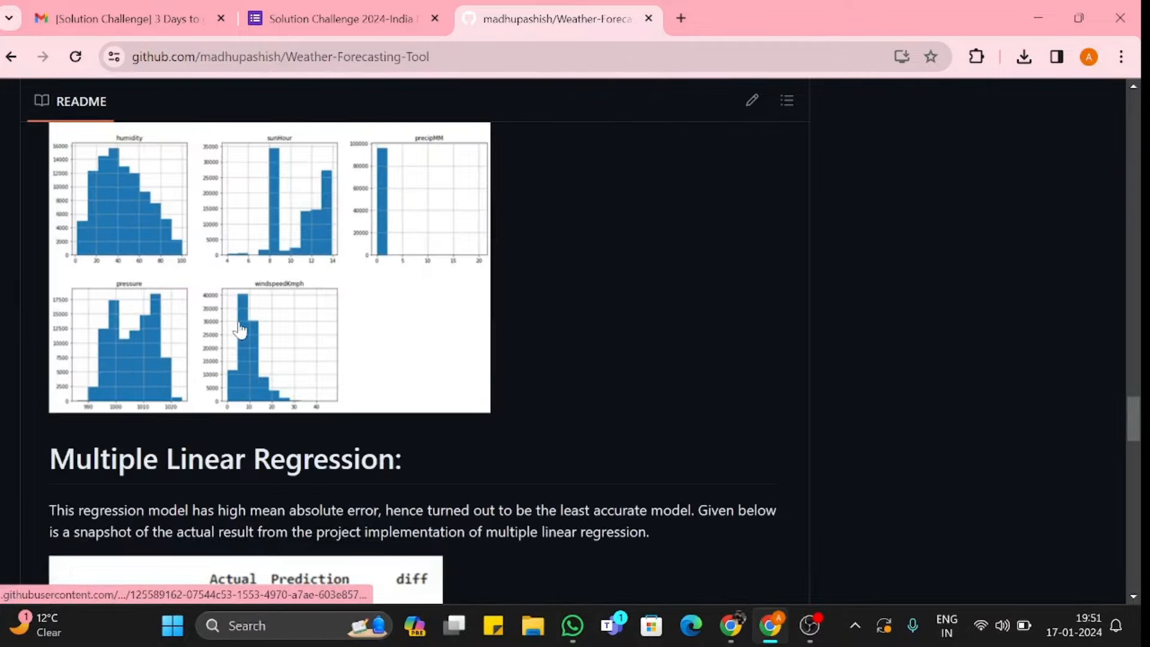
mouse_move(275, 257)
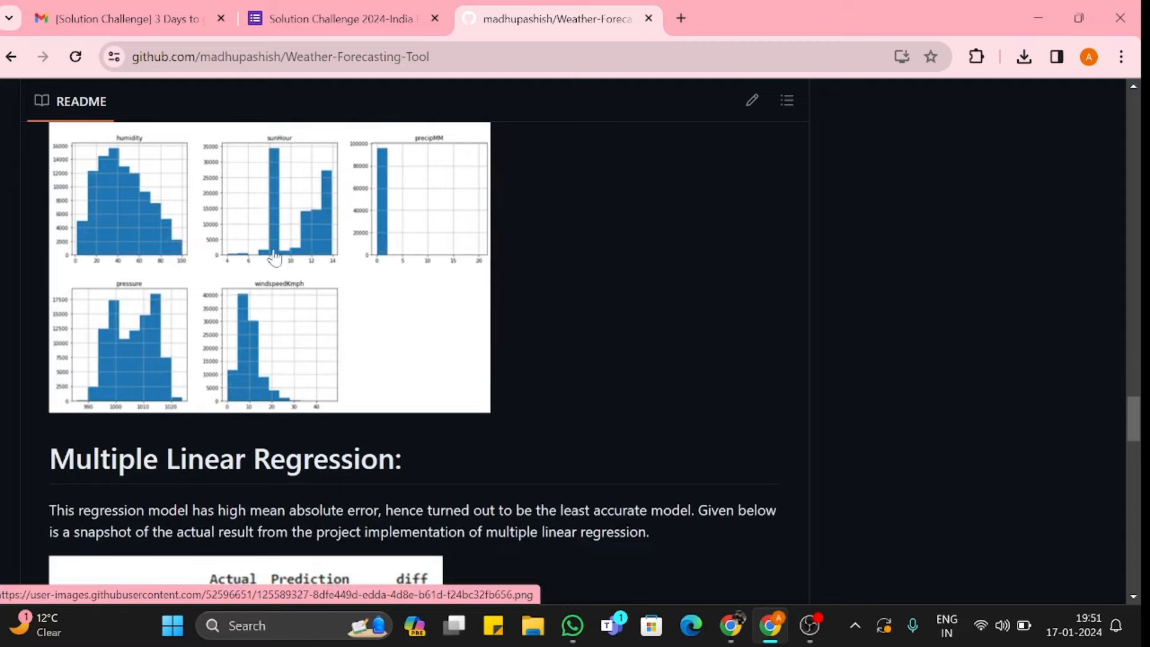
scroll("down", 3)
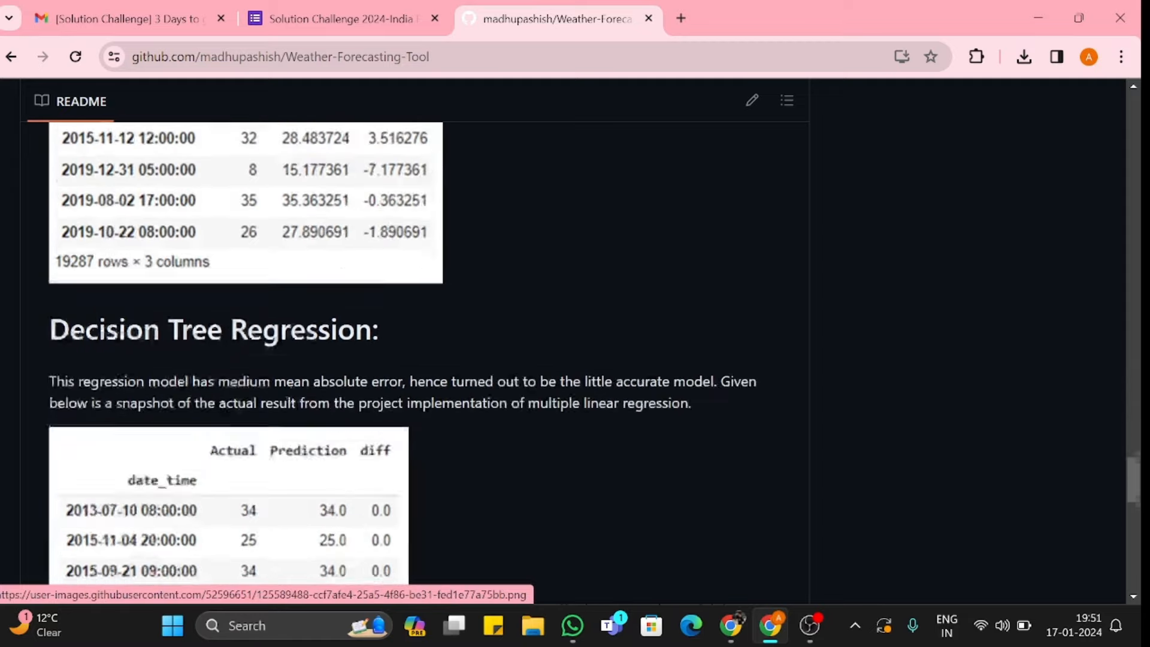
scroll("down", 3)
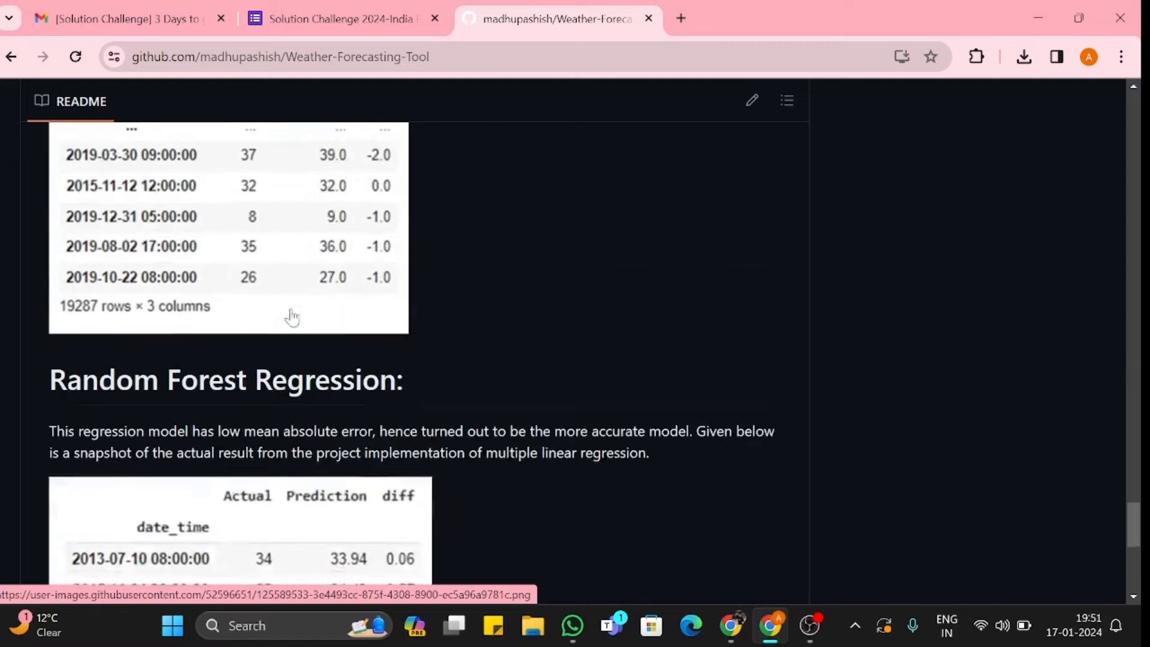